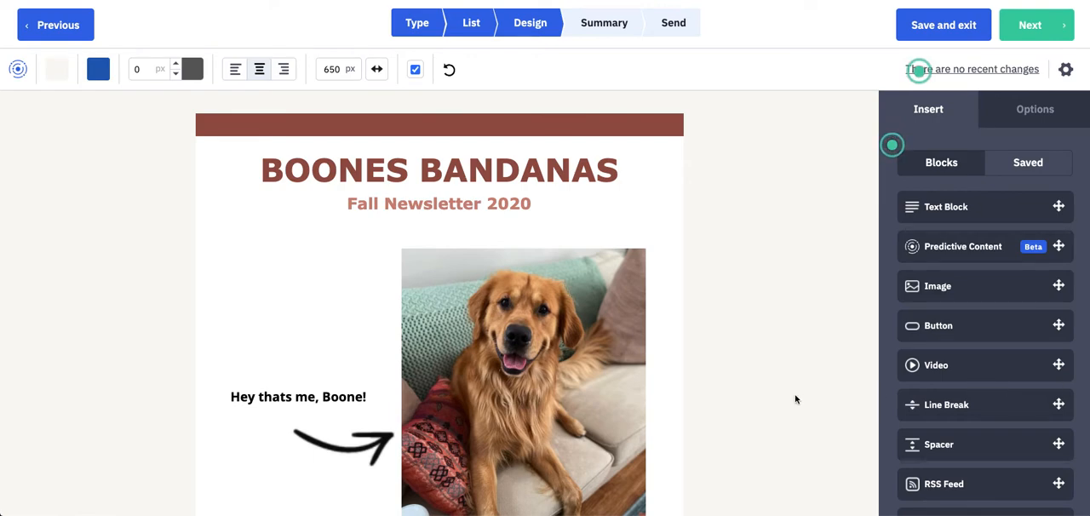
mouse_move(696, 377)
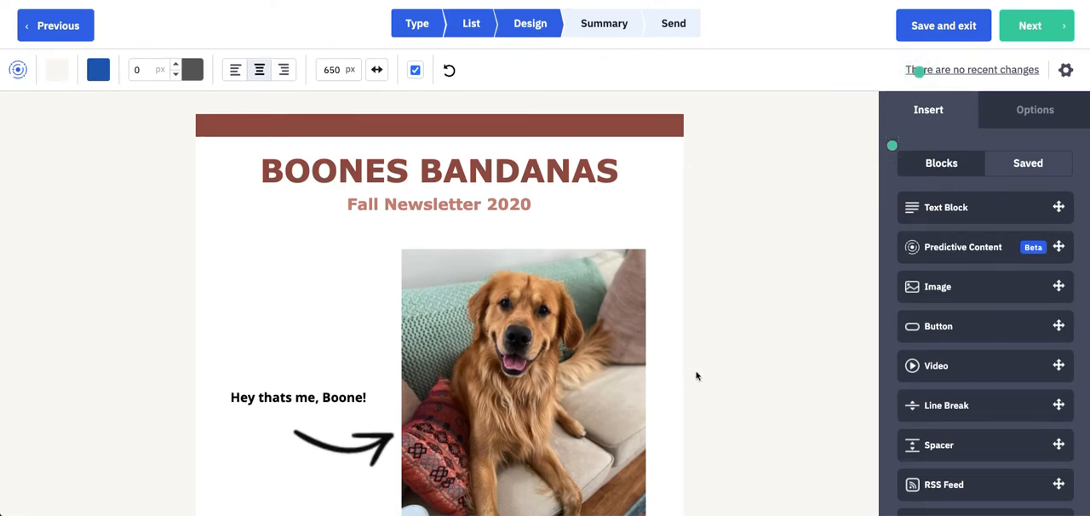
Step: Make the Time to Cozy Up block conditional on Tag Exists: Contact Type: General Interest
scroll("down", 3)
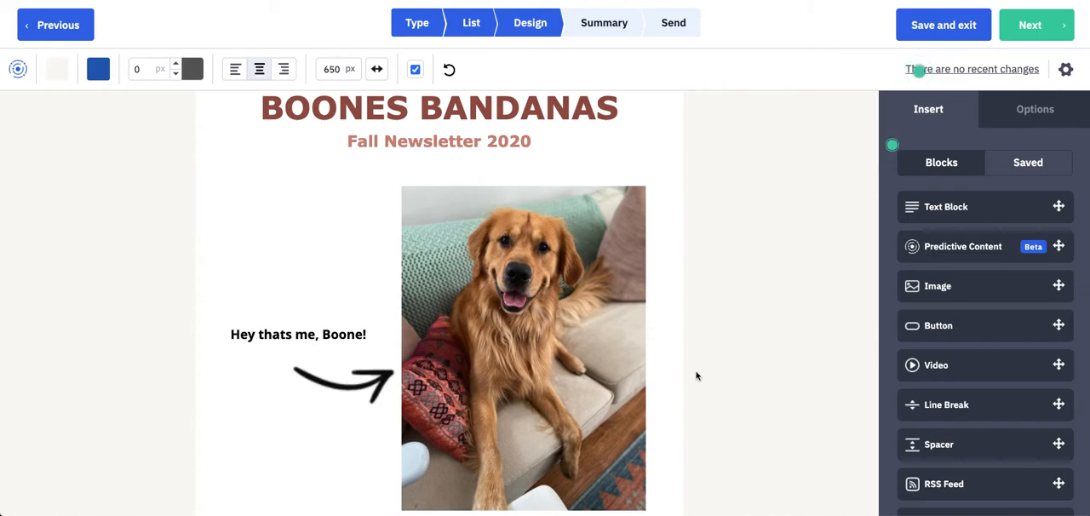
scroll("down", 3)
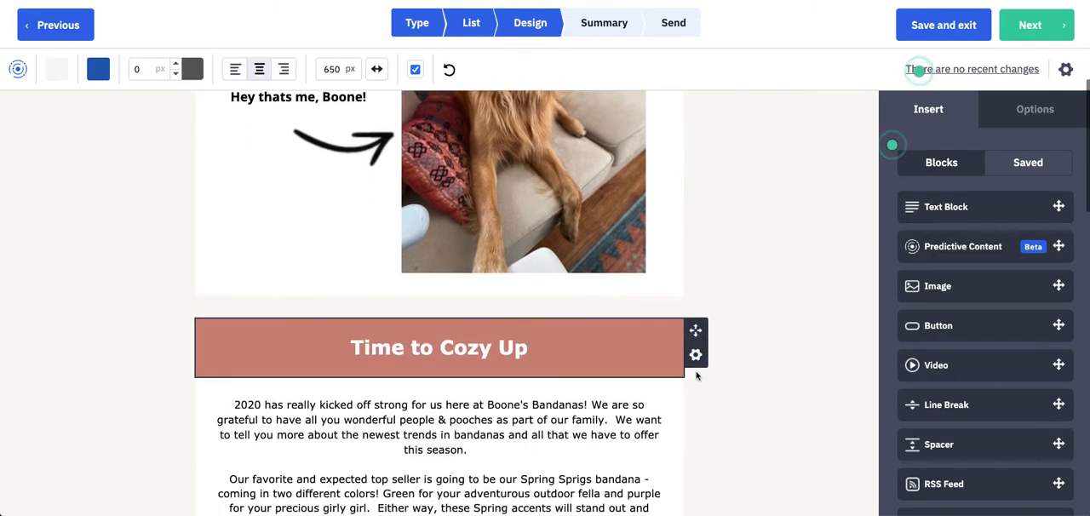
scroll("down", 3)
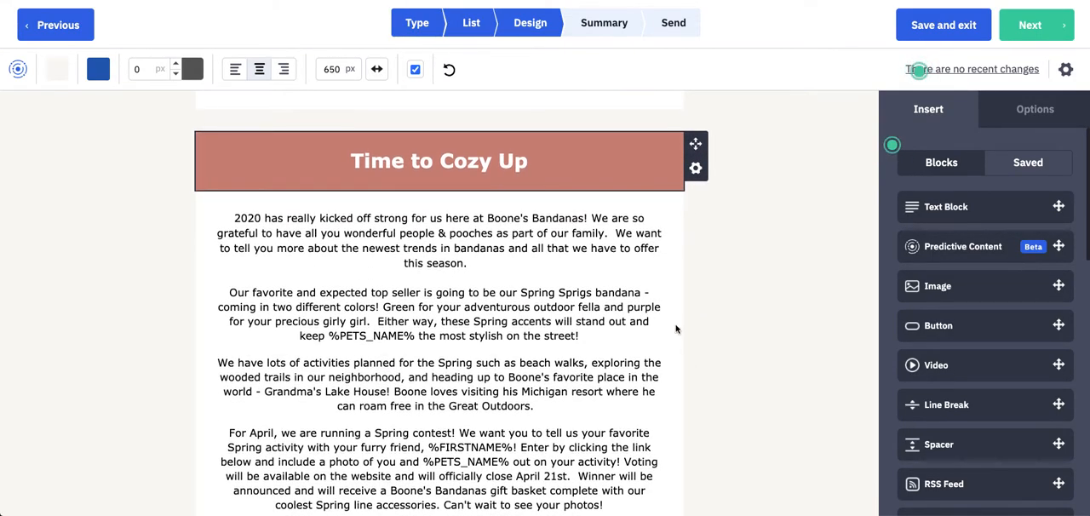
scroll("down", 3)
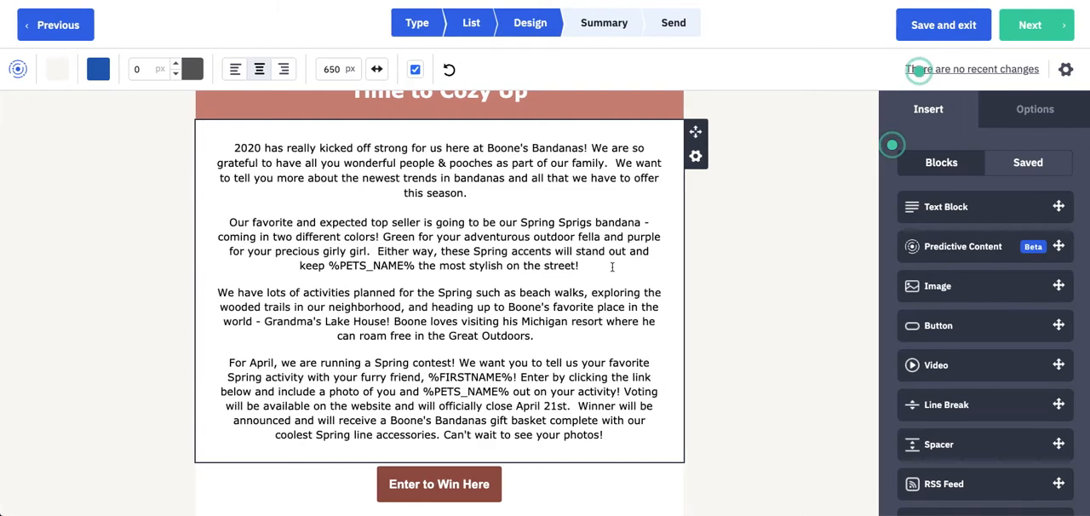
left_click(696, 156)
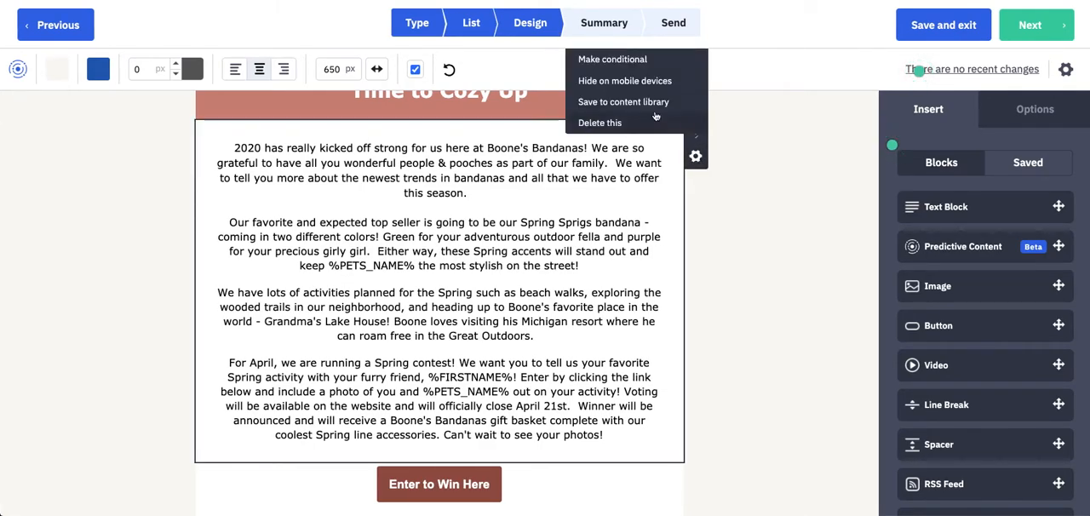
left_click(612, 59)
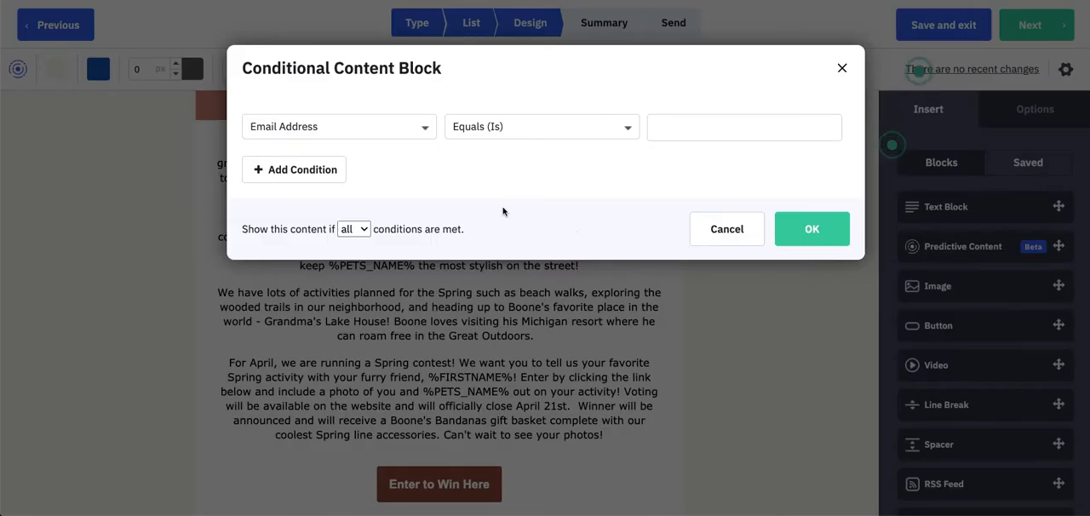
mouse_move(443, 190)
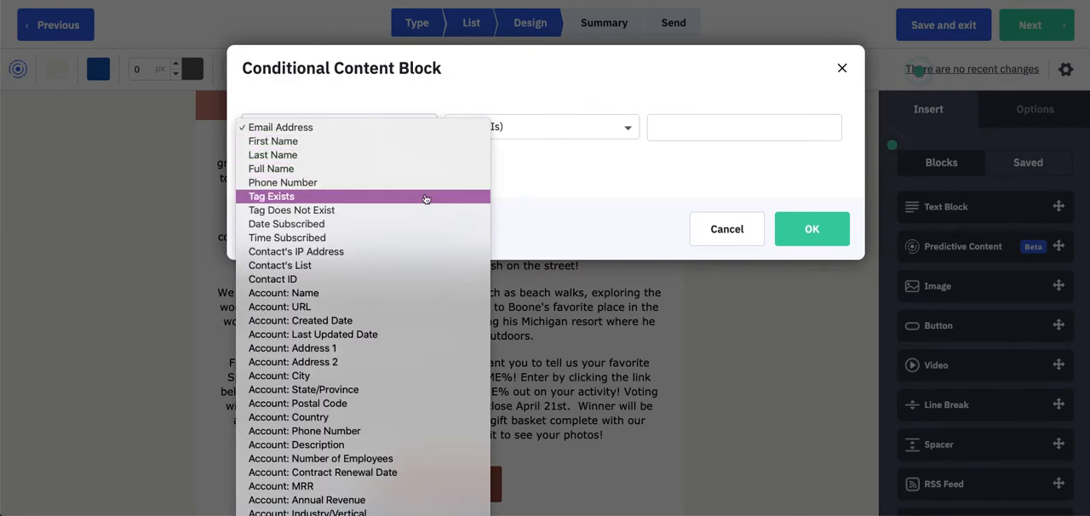
left_click(270, 196)
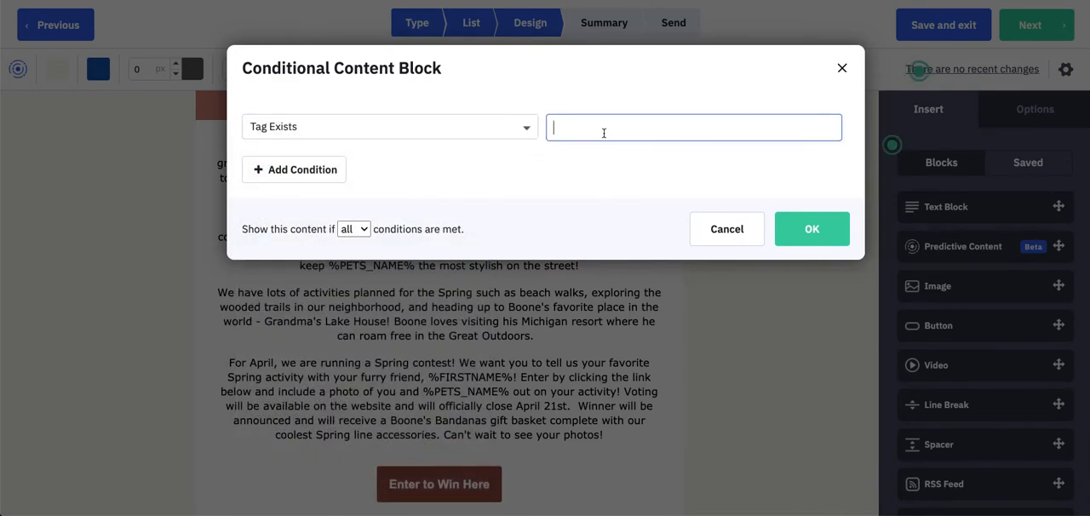
type("contact type")
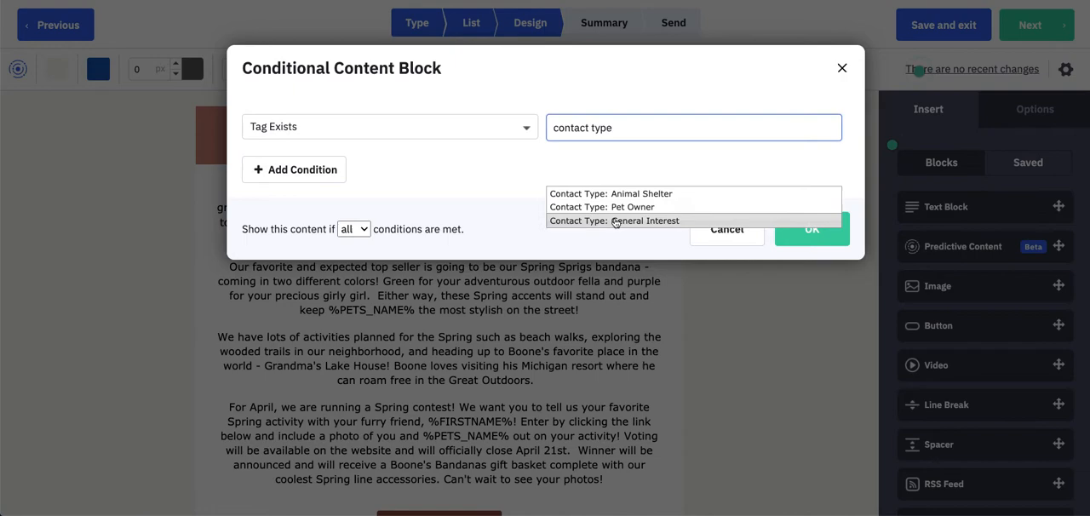
left_click(644, 221)
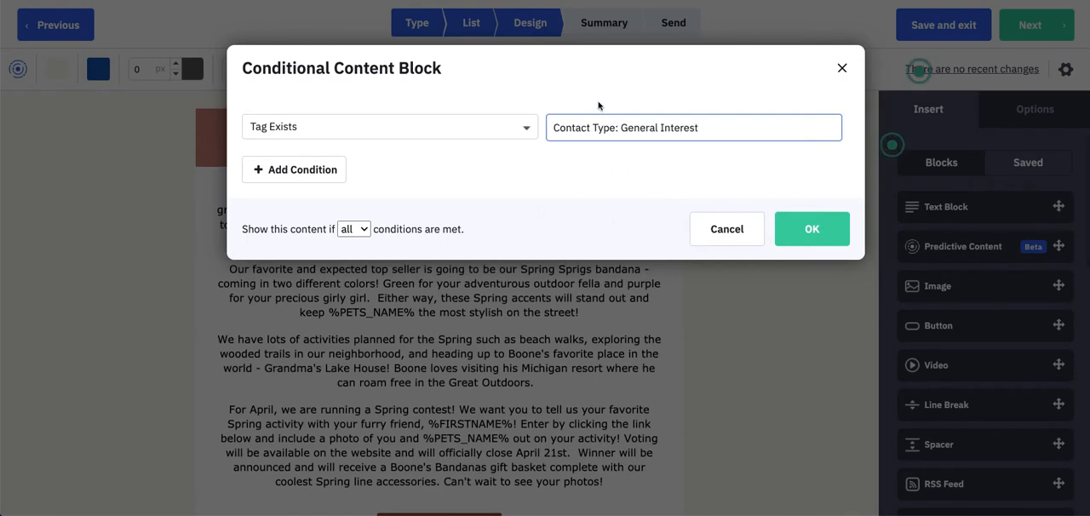
left_click(811, 228)
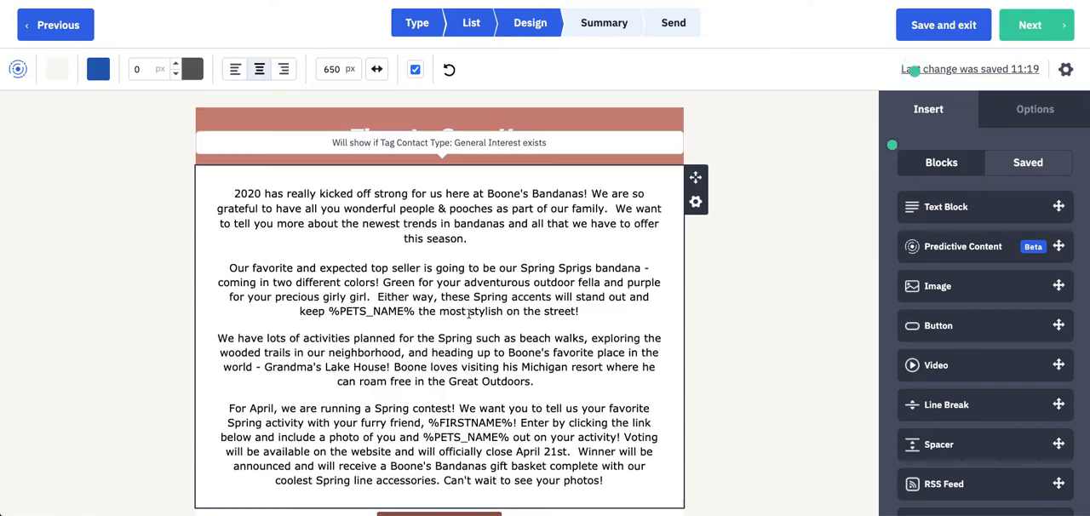
Step: Scroll down to the animal shelter donation text block
scroll("down", 3)
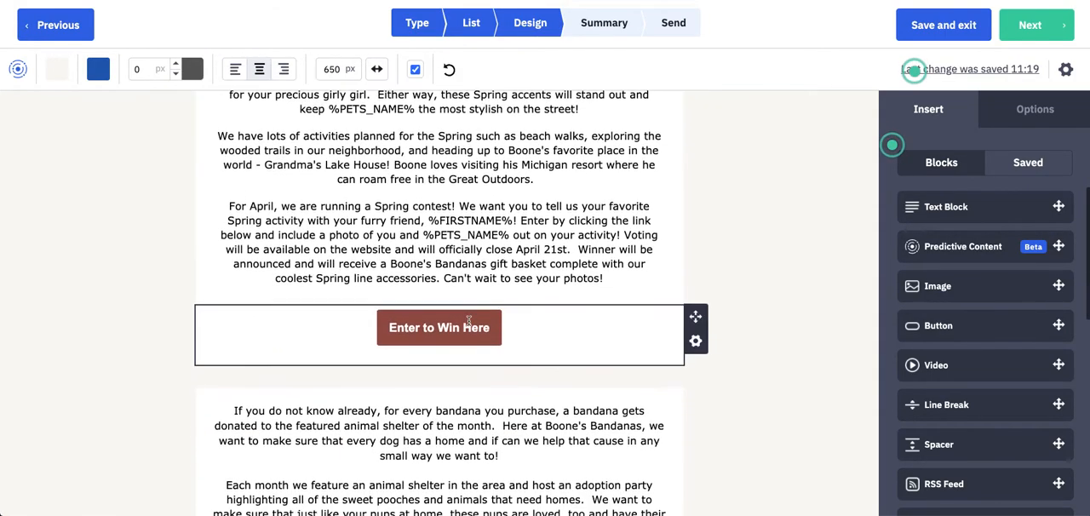
scroll("down", 3)
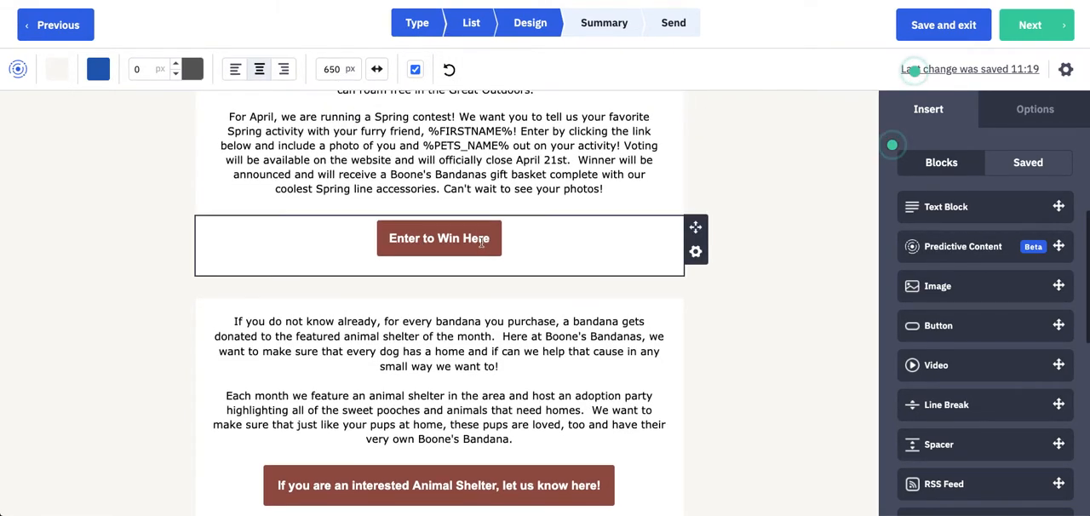
scroll("down", 3)
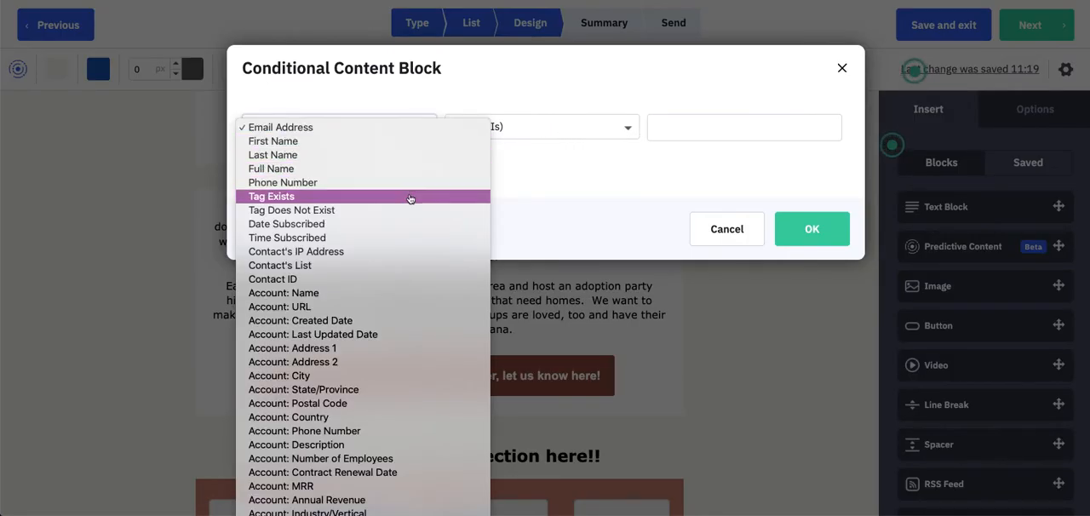
Step: Set the condition to Tag Exists with Contact Type: Animal Shelter and confirm
left_click(270, 196)
type("Contact Type: Animal Shelter")
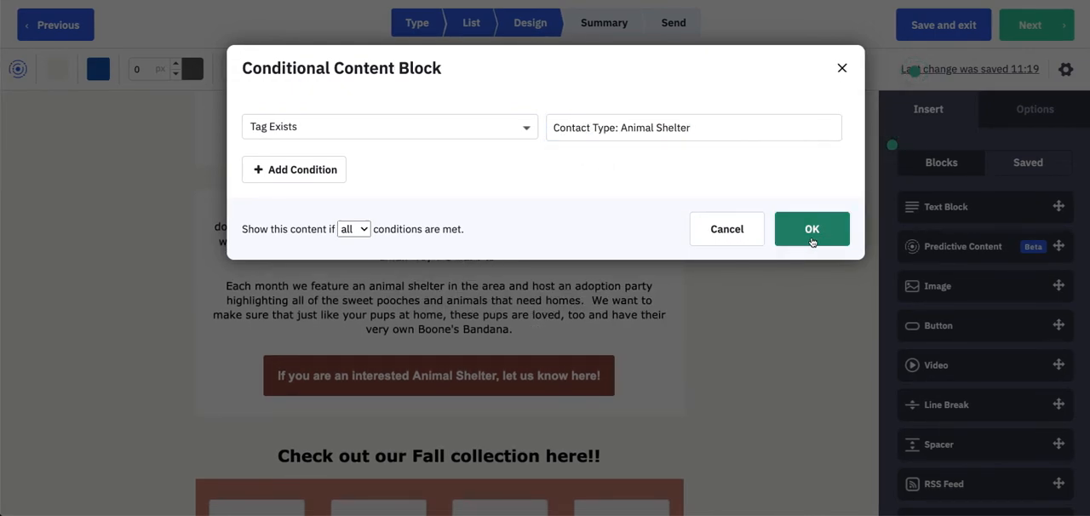
left_click(812, 228)
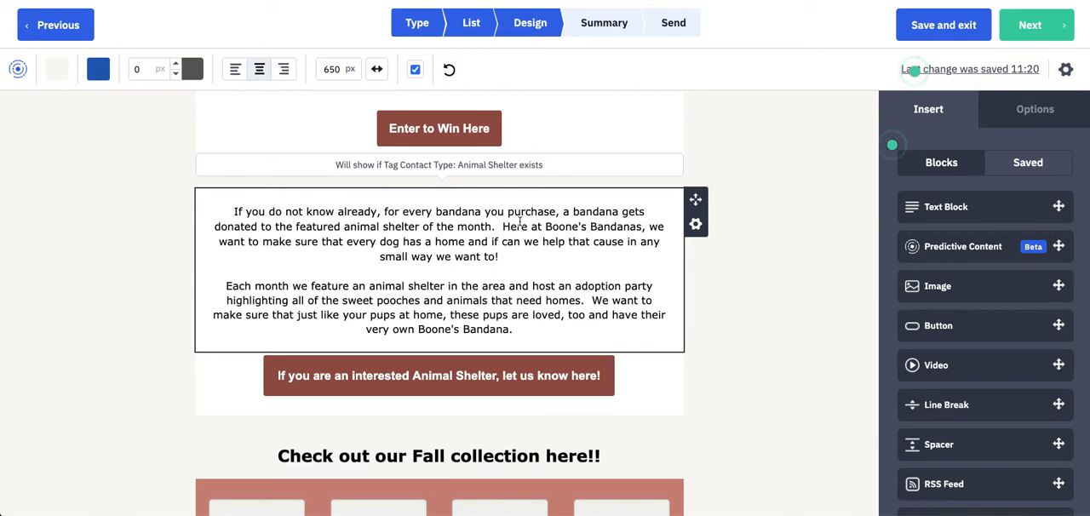
scroll("up", 3)
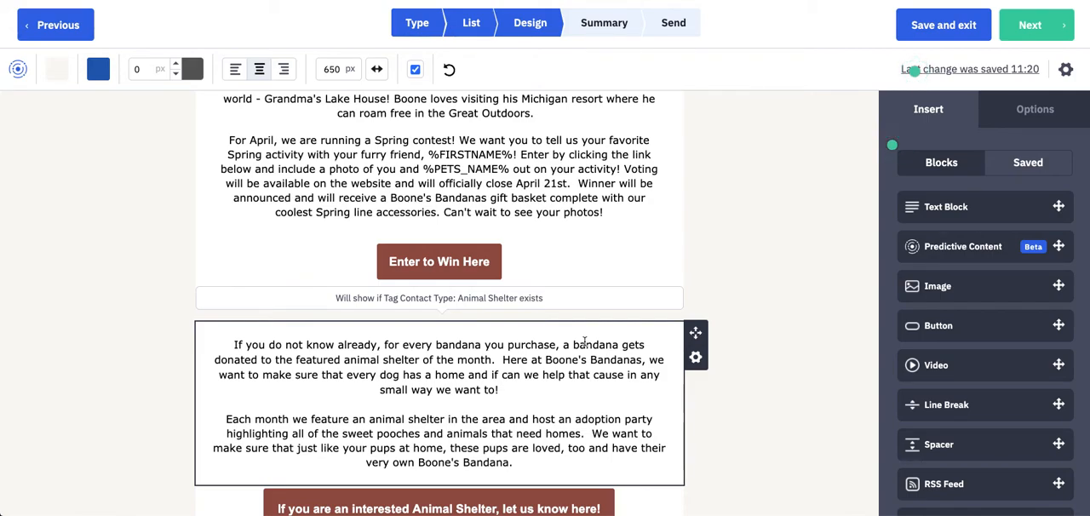
scroll("up", 3)
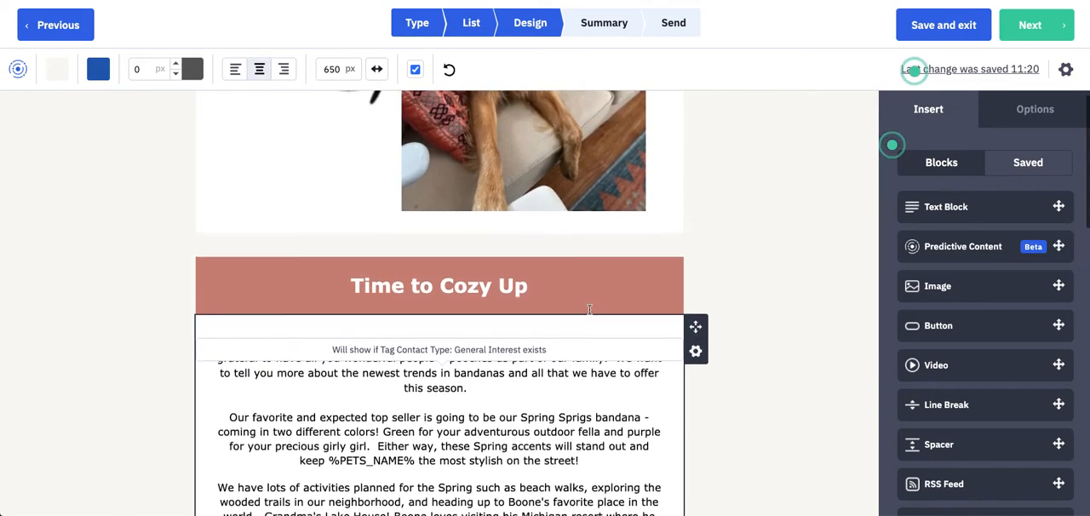
scroll("up", 3)
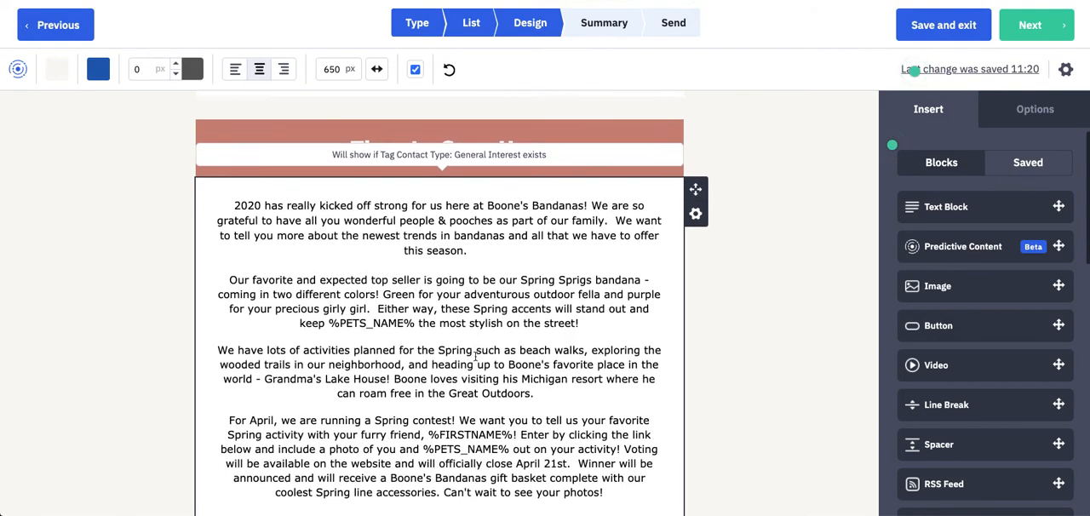
scroll("down", 3)
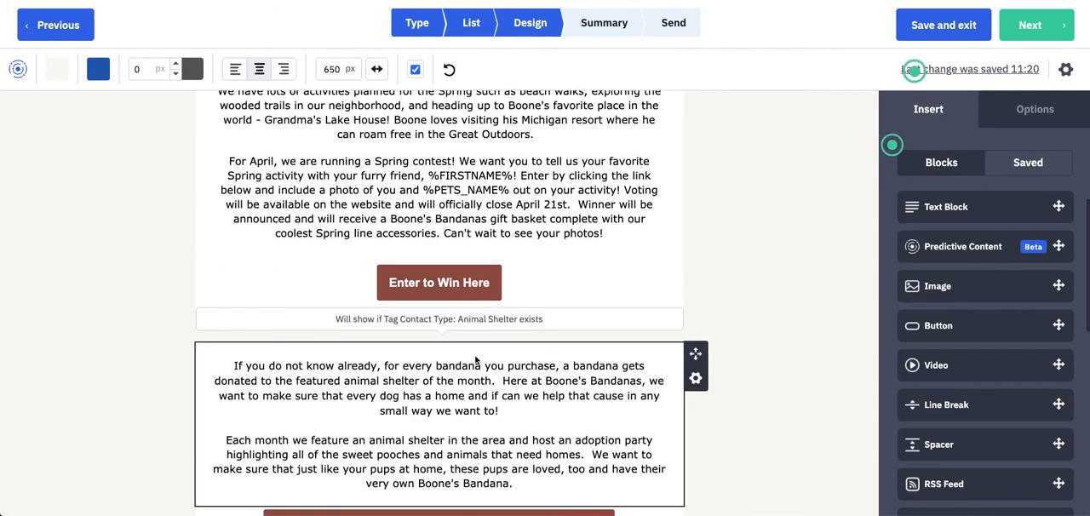